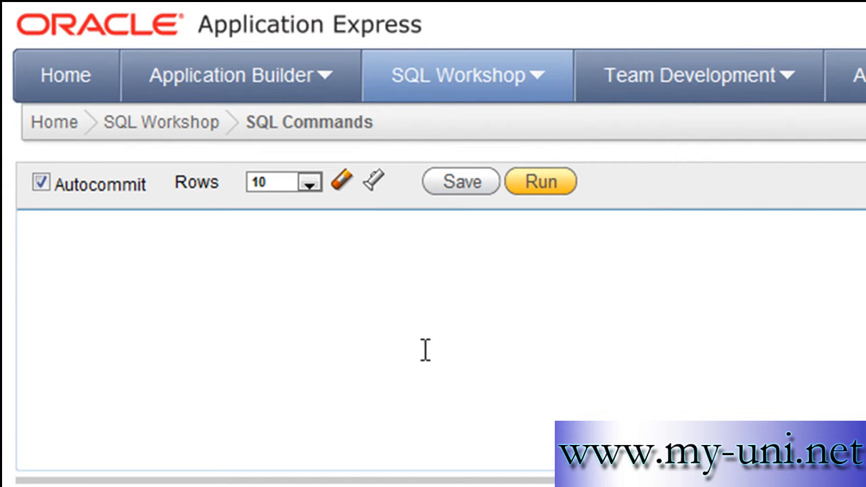
mouse_move(584, 349)
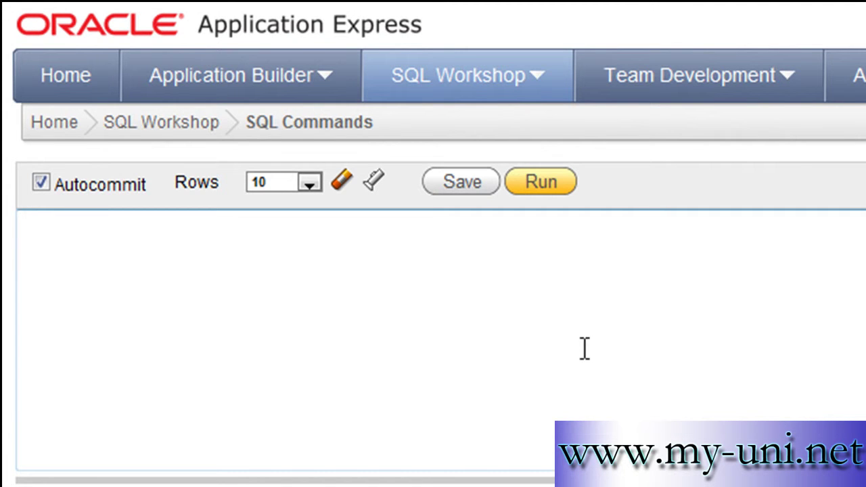
mouse_move(160, 296)
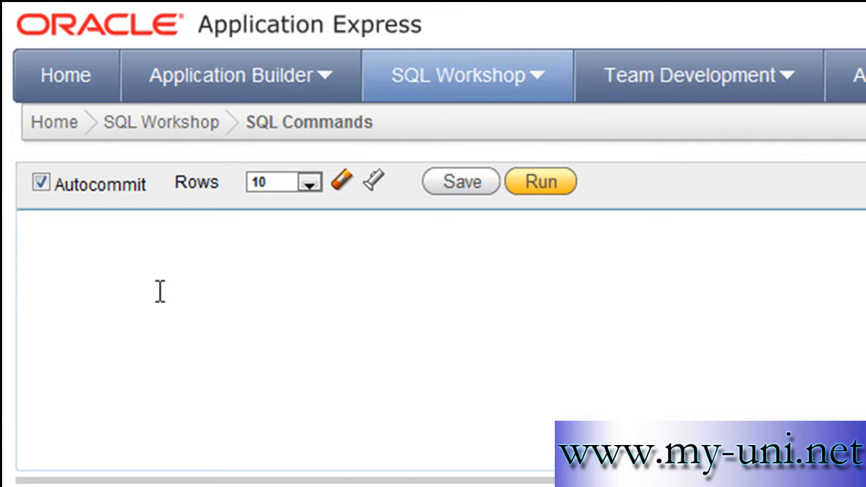
Test-type NVL in the editor, clear it and begin a new SELECT statement
type("nVL")
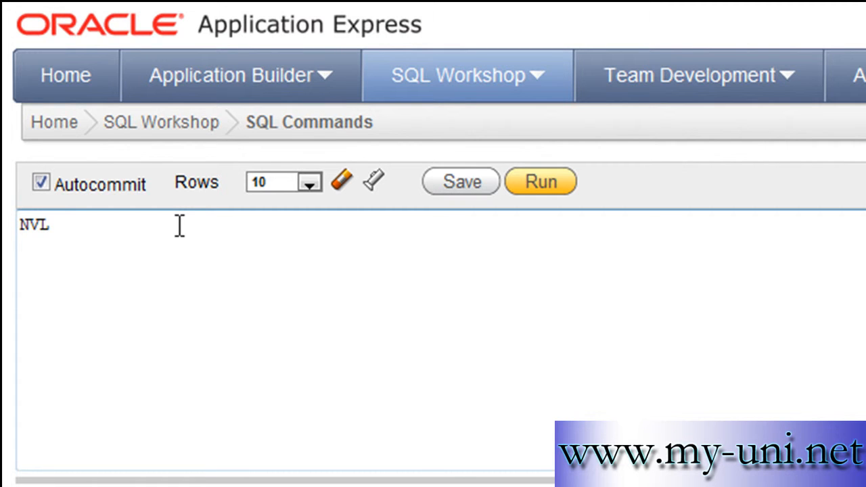
type("\" \"")
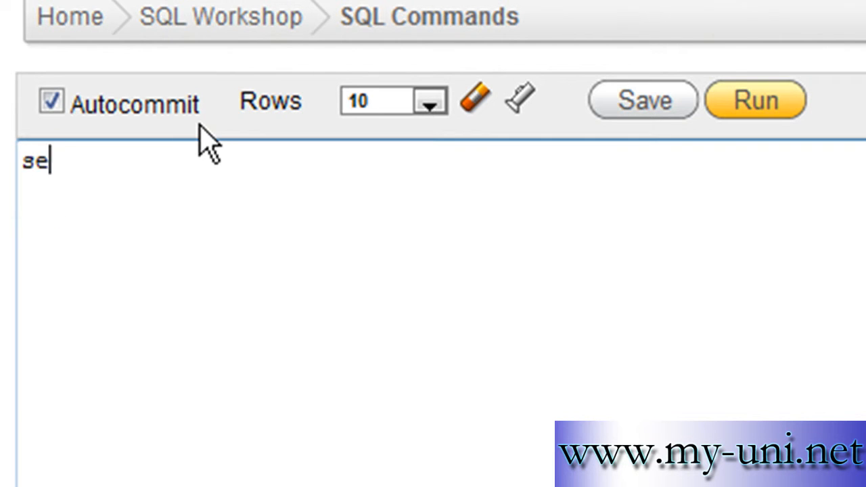
Run 'select * from emp' to list all employee rows with salaries and commissions
type("lect")
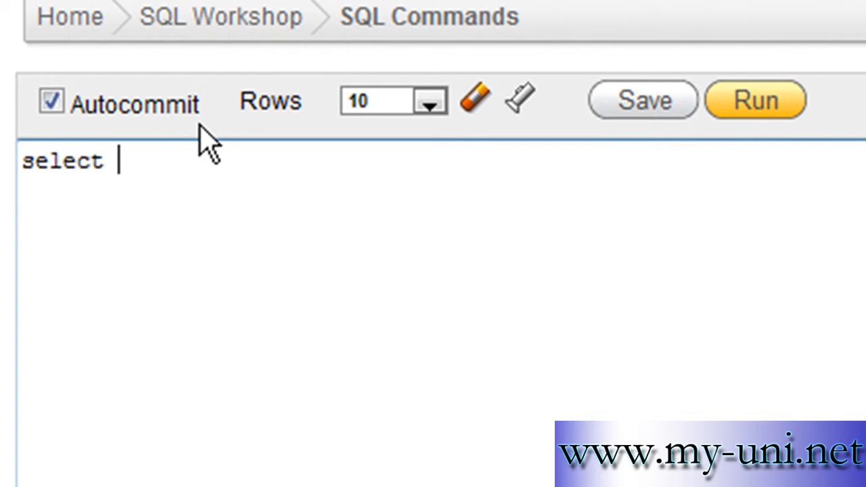
type("* fro")
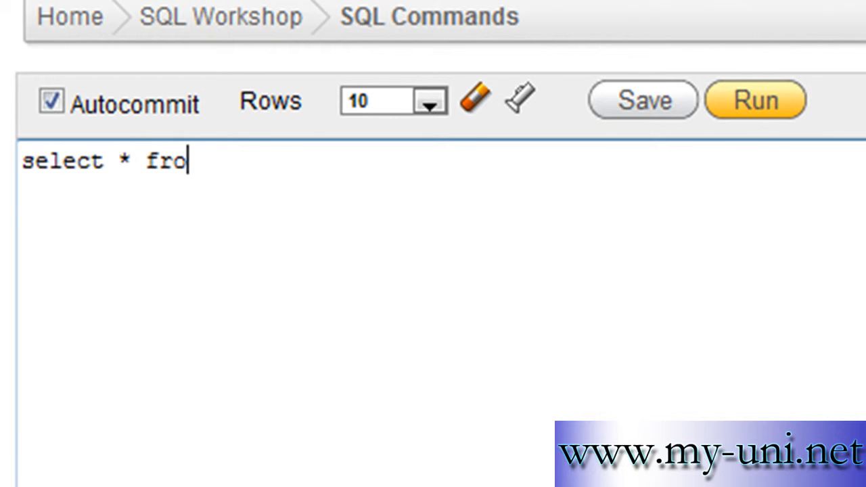
type("m emp")
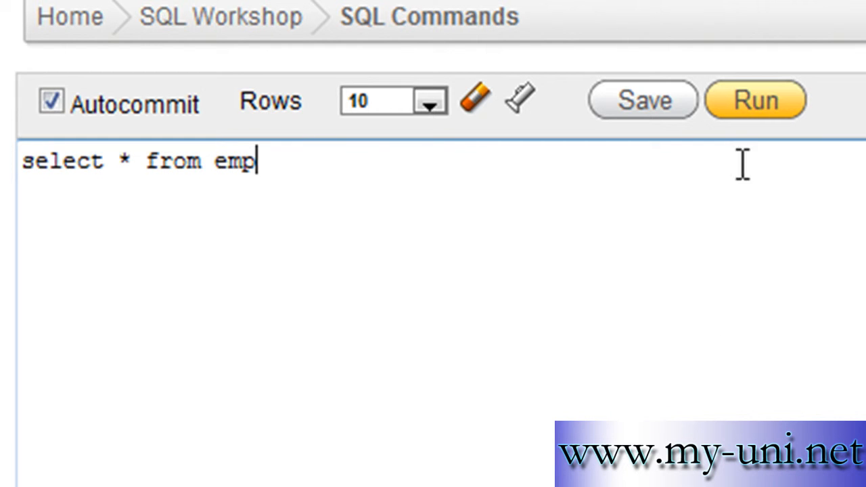
left_click(760, 100)
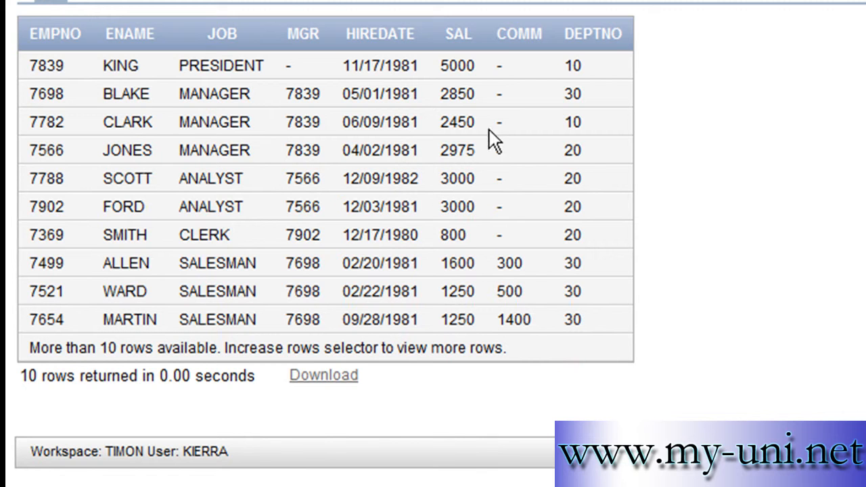
mouse_move(496, 87)
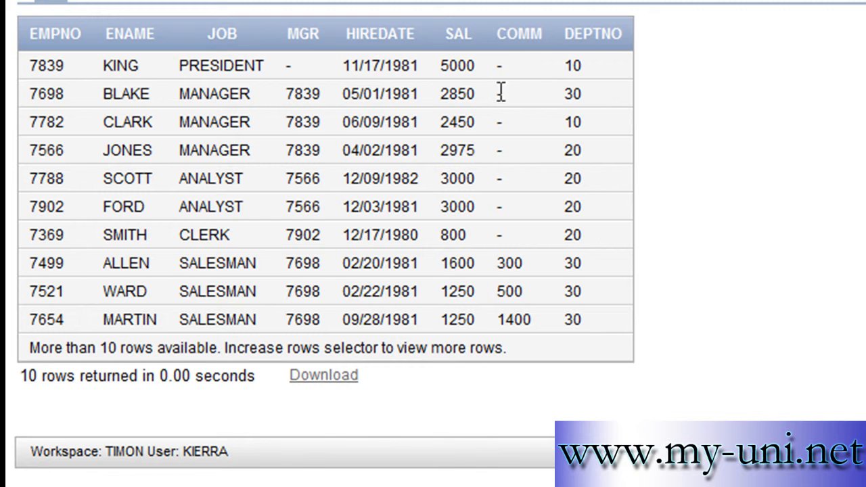
mouse_move(513, 116)
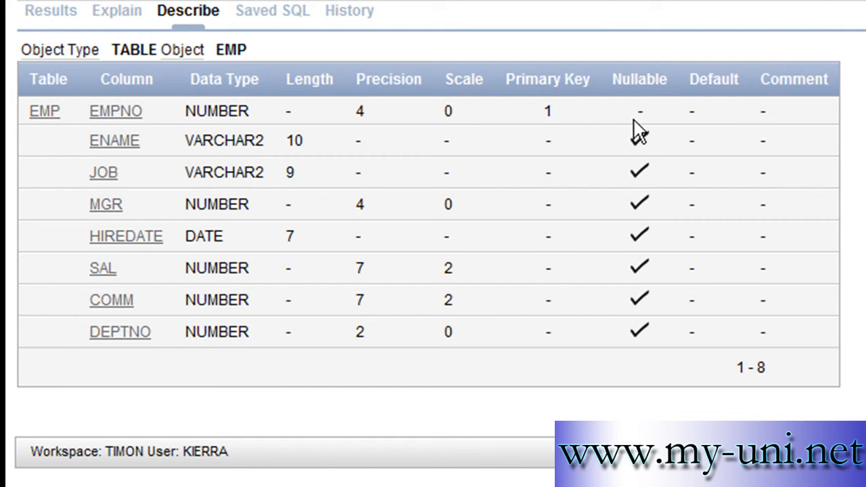
mouse_move(116, 128)
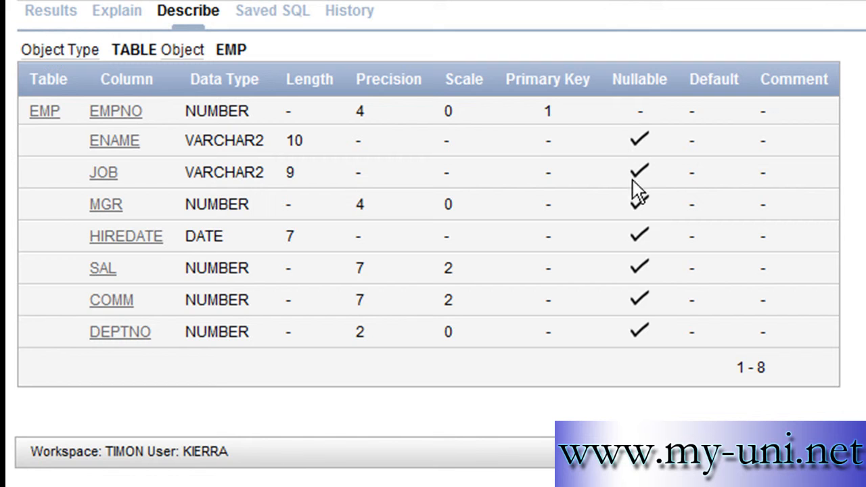
mouse_move(650, 223)
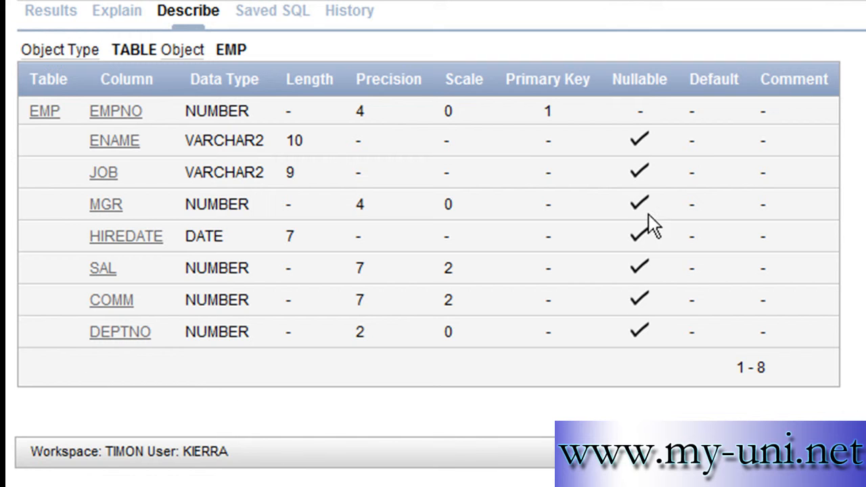
mouse_move(644, 159)
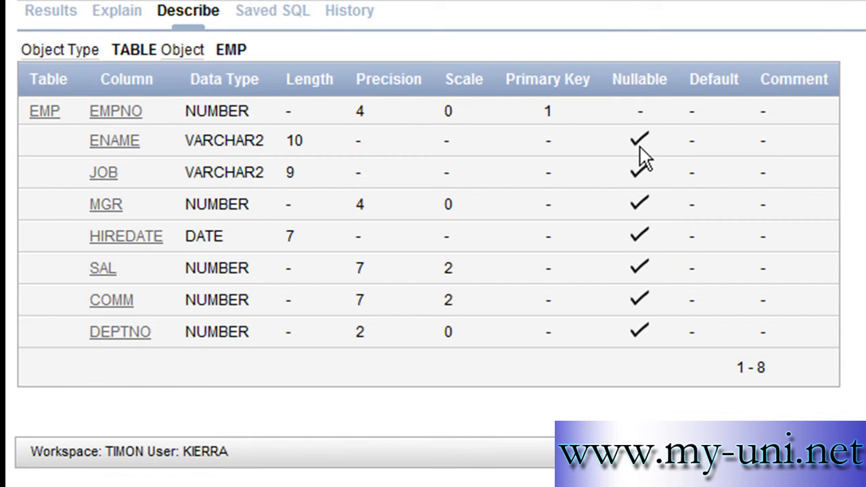
mouse_move(211, 132)
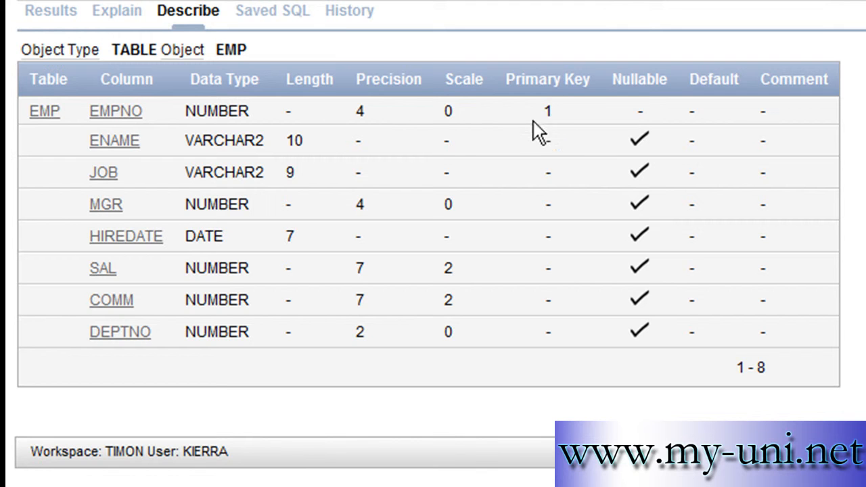
mouse_move(572, 124)
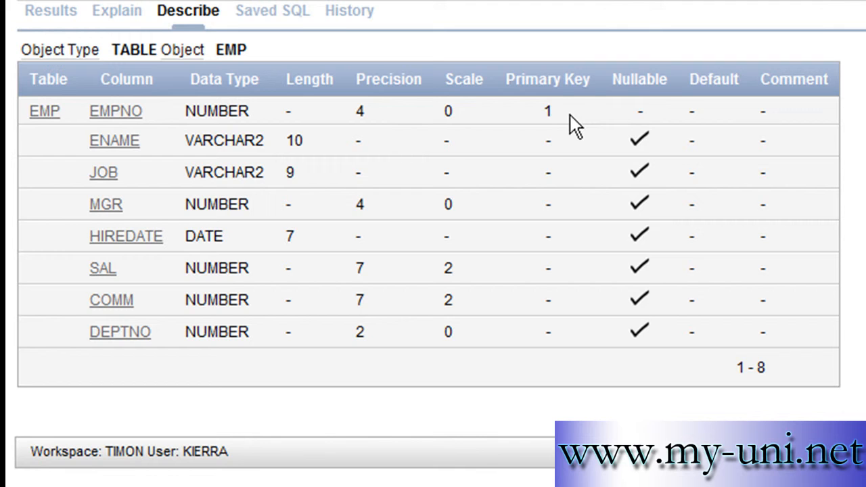
mouse_move(560, 125)
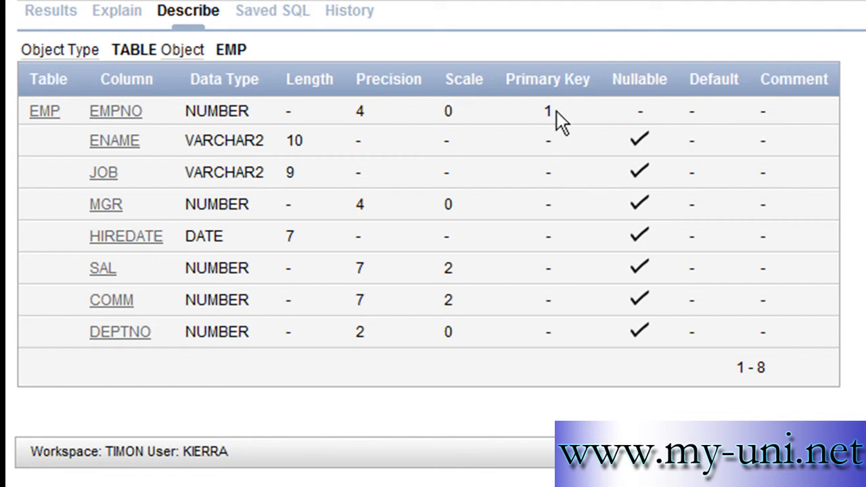
mouse_move(609, 135)
type("select ename")
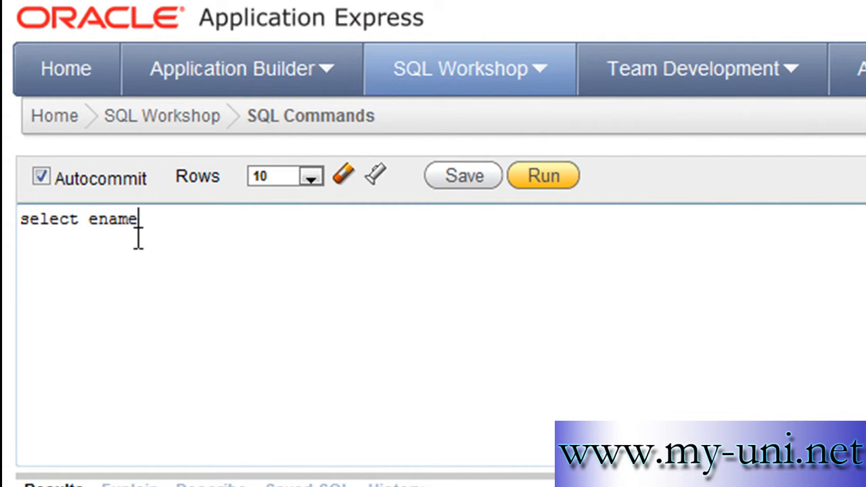
Run 'select ename, sal, comm from emp' to list names, salaries and commissions
type(", s")
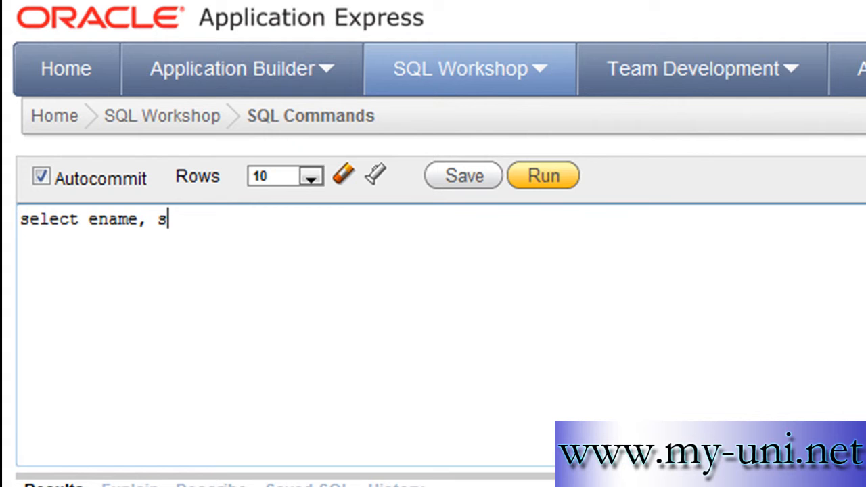
type("al, c")
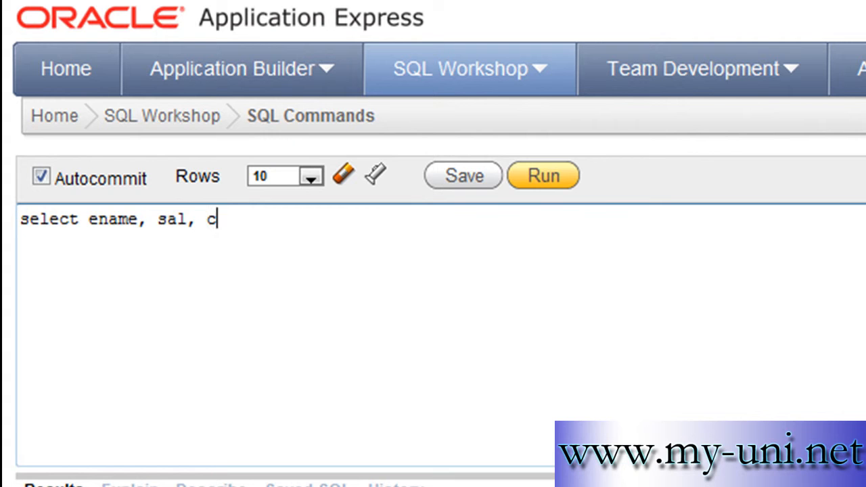
type("omm from emp")
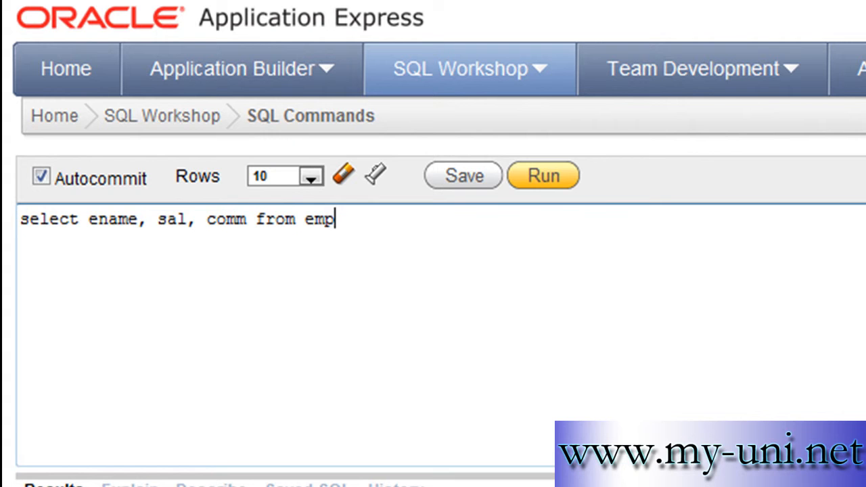
left_click(542, 175)
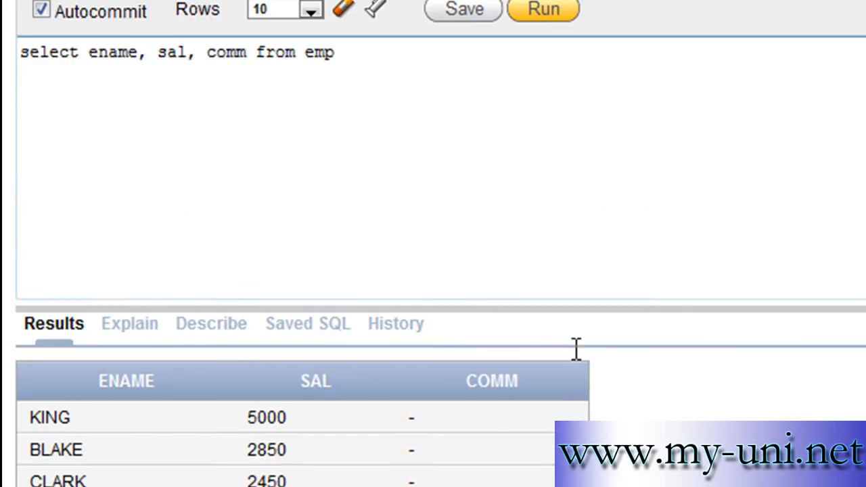
Scroll through the ten result rows showing commissions only for ALLEN, WARD and MARTIN
scroll("down", 3)
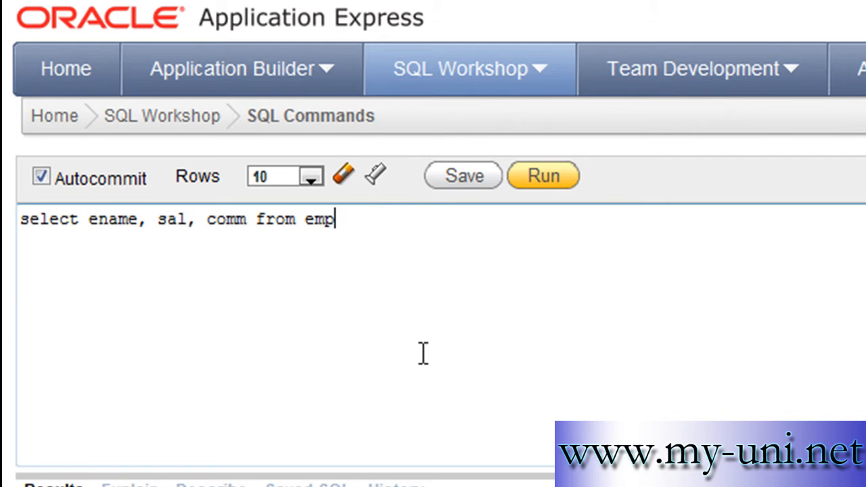
left_click(544, 176)
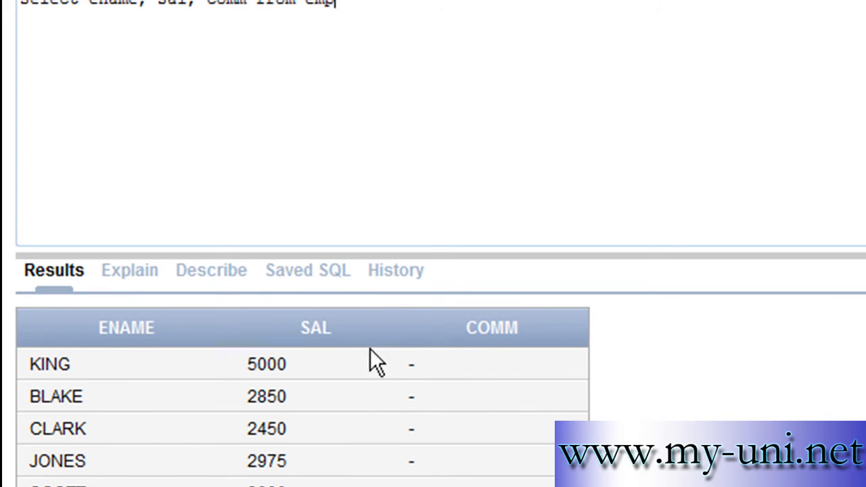
mouse_move(426, 406)
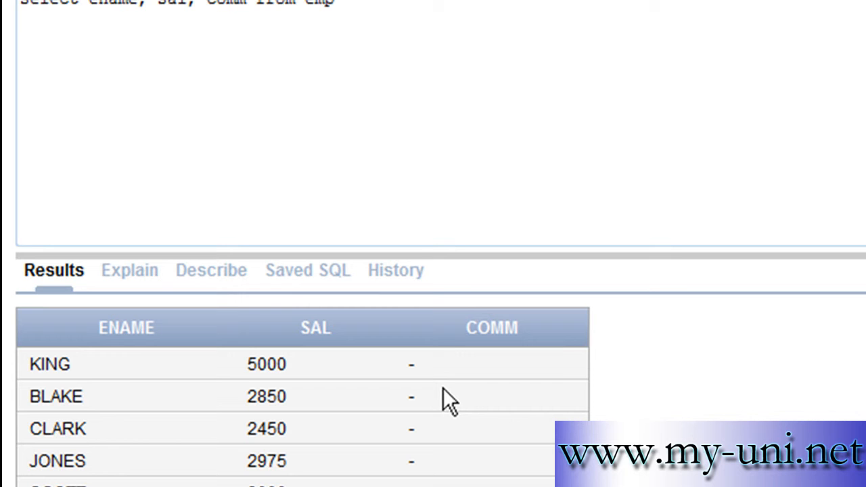
scroll("down", 3)
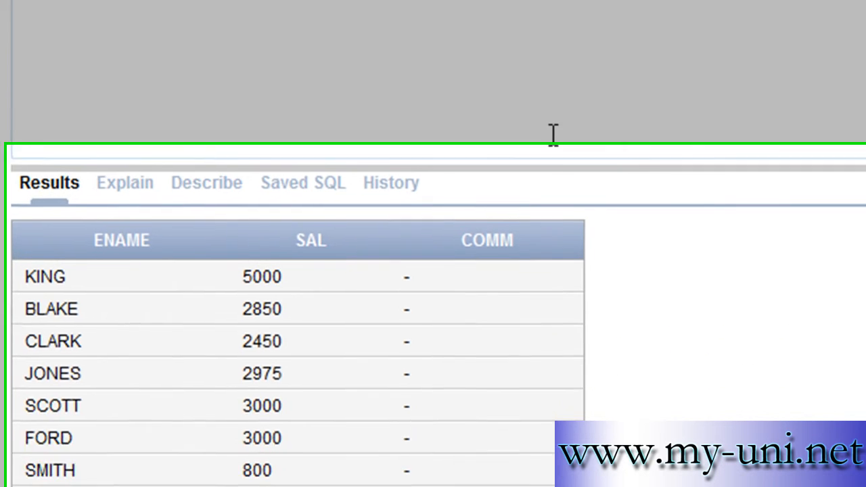
scroll("down", 3)
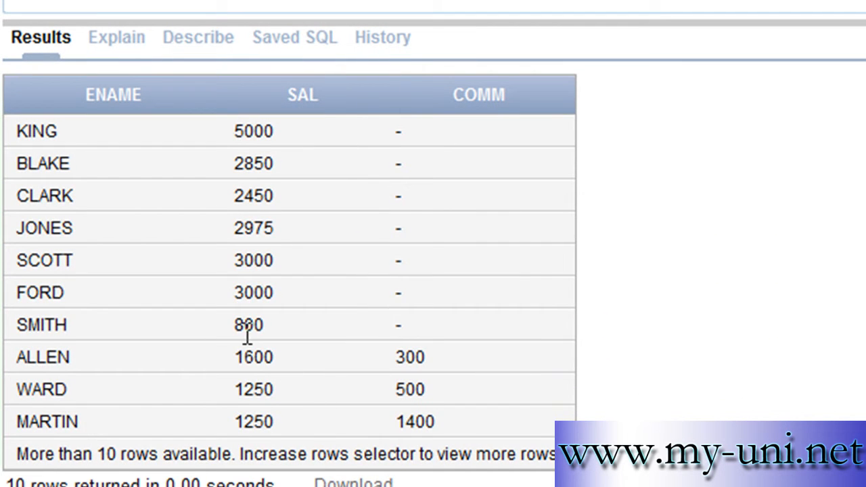
mouse_move(428, 348)
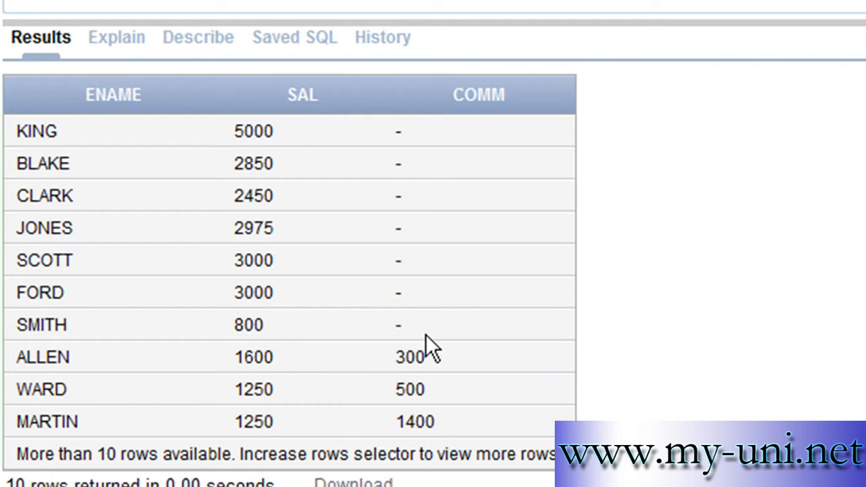
mouse_move(426, 329)
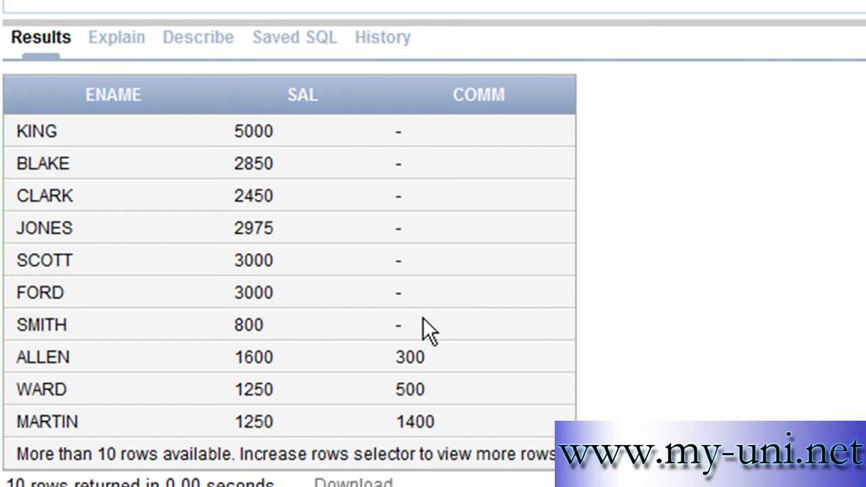
mouse_move(395, 142)
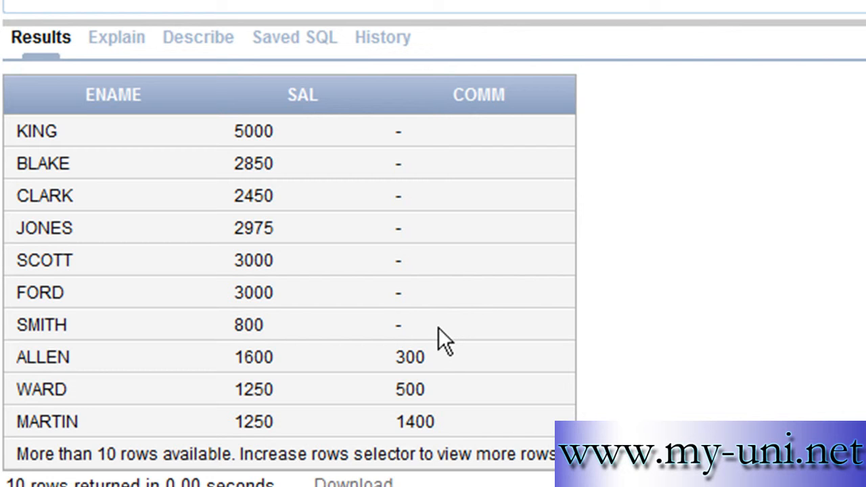
mouse_move(441, 365)
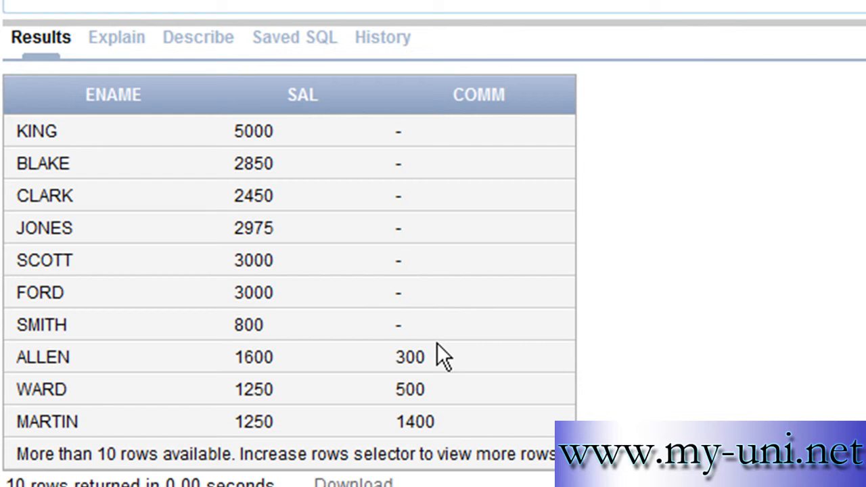
mouse_move(422, 142)
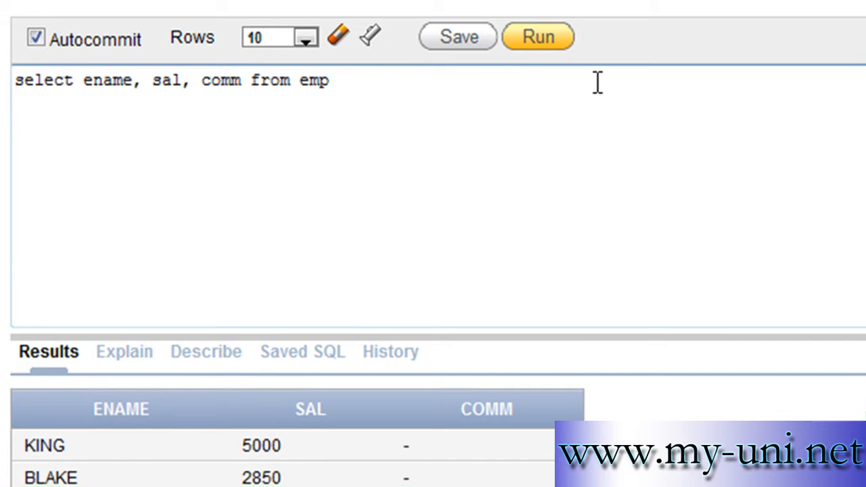
Replace comm with nvl(comm,0) and rerun so missing commissions show 0
left_click(216, 82)
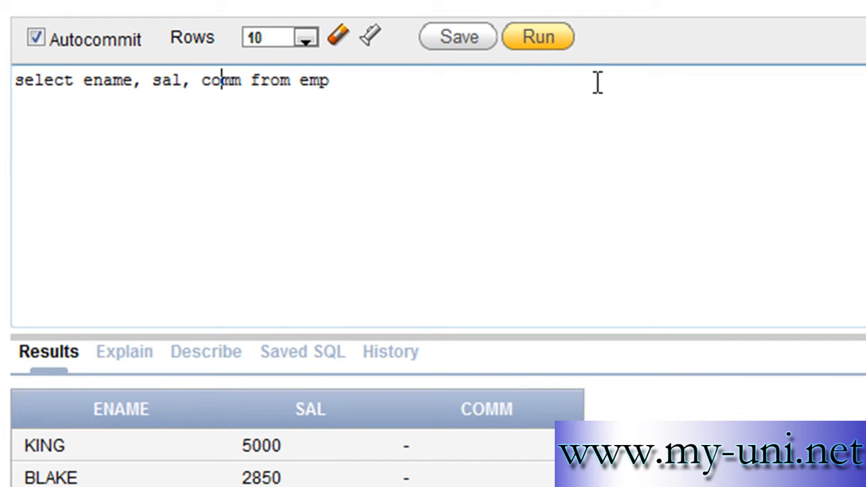
mouse_move(664, 137)
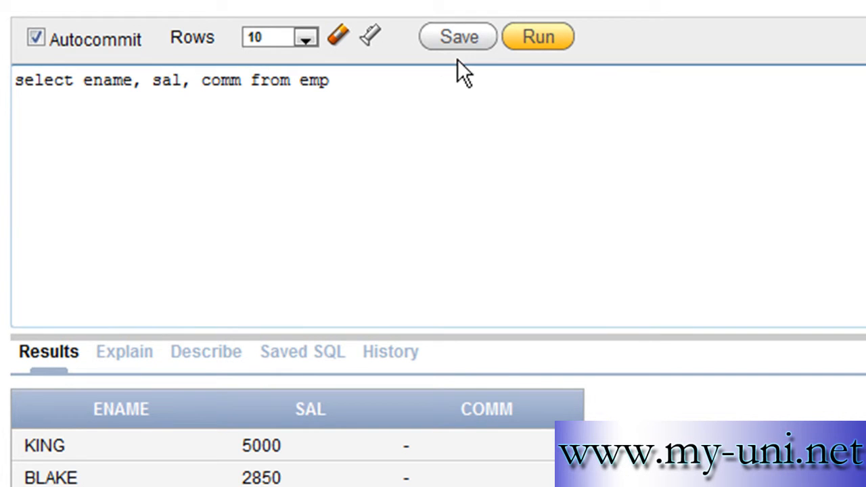
type("nvl(")
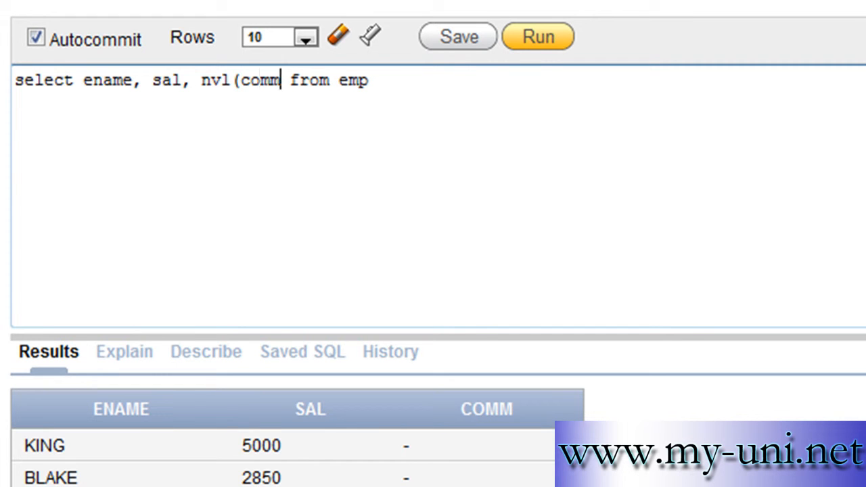
type(",")
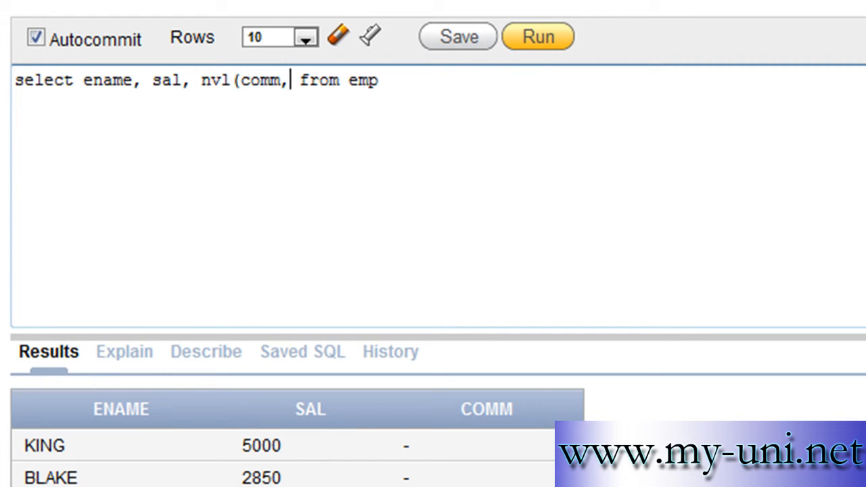
type("0)")
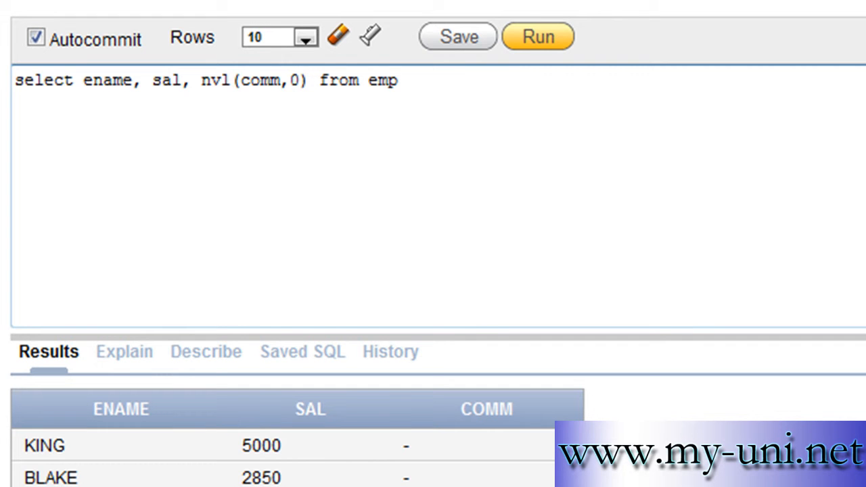
left_click(303, 79)
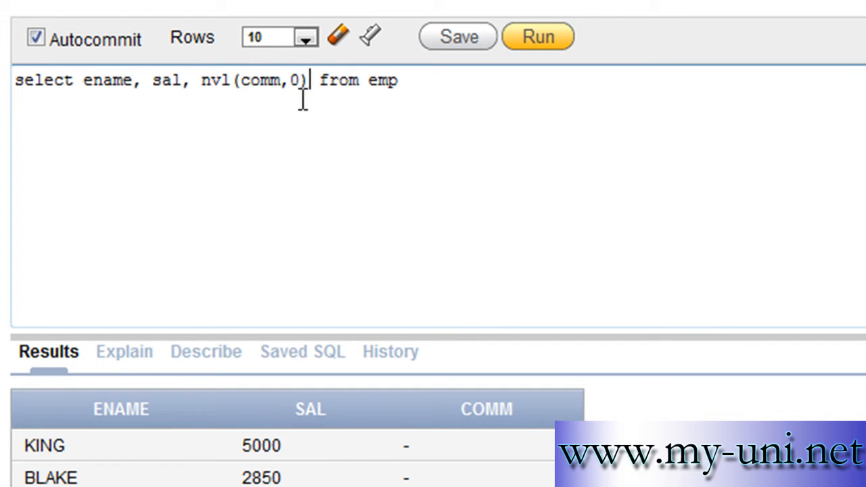
mouse_move(502, 309)
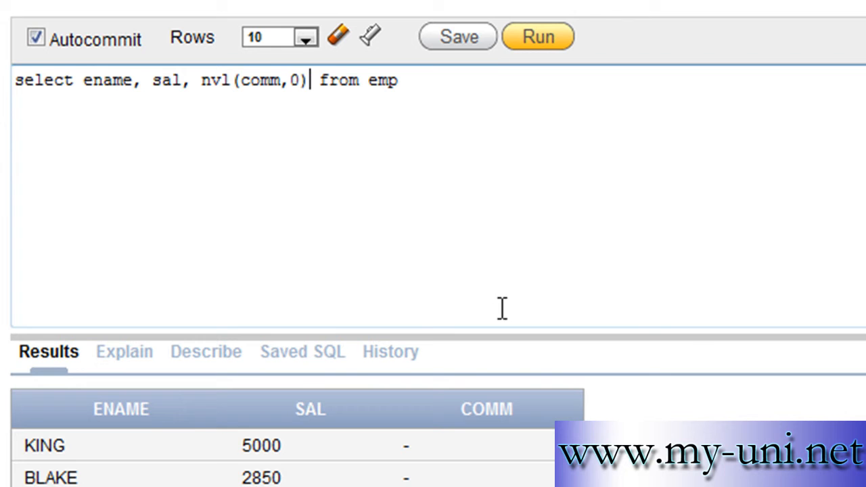
left_click(540, 36)
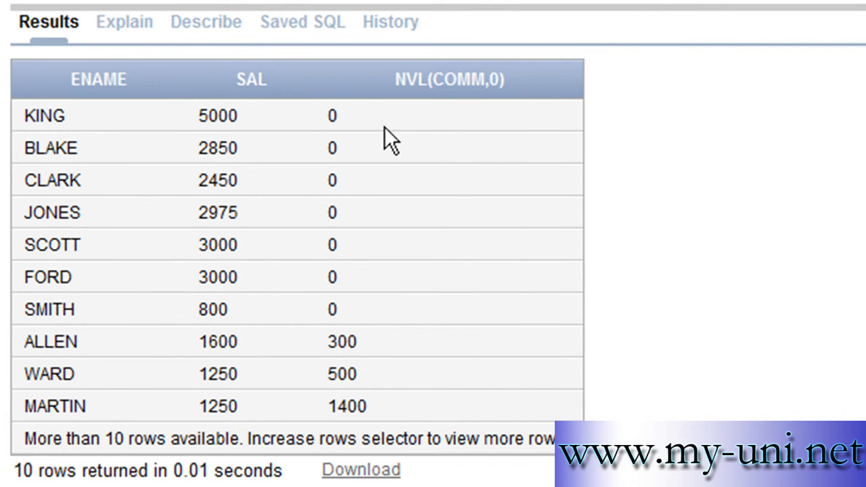
mouse_move(378, 128)
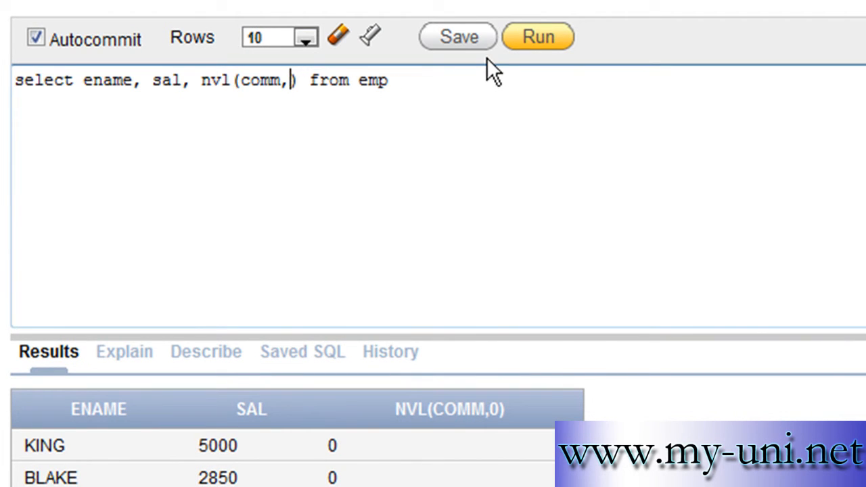
Change the substitute to nvl(comm,7) and rerun so missing commissions show 7
type("7")
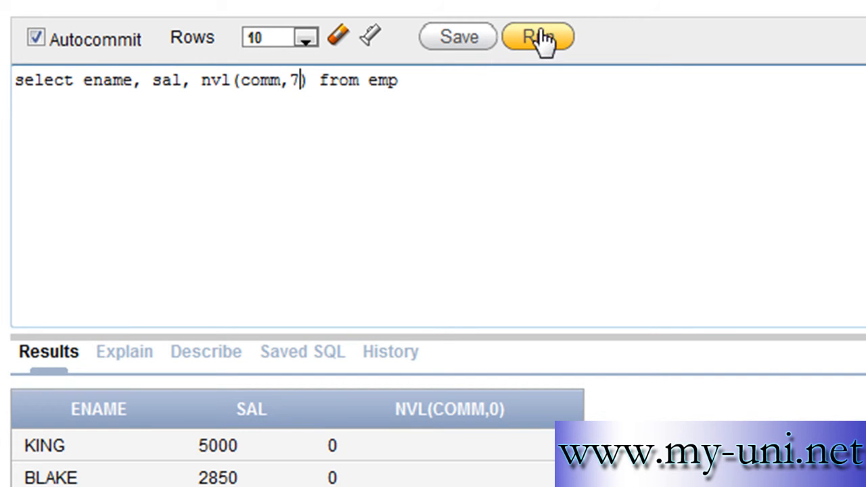
left_click(539, 37)
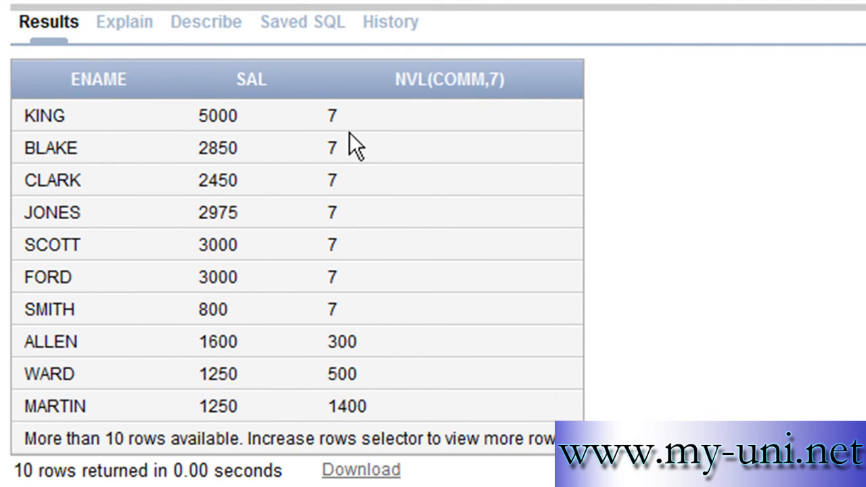
scroll("up", 3)
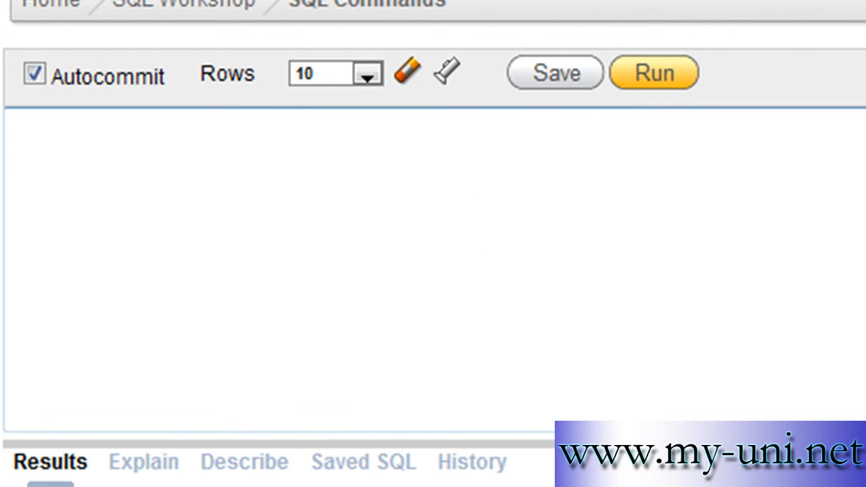
mouse_move(829, 257)
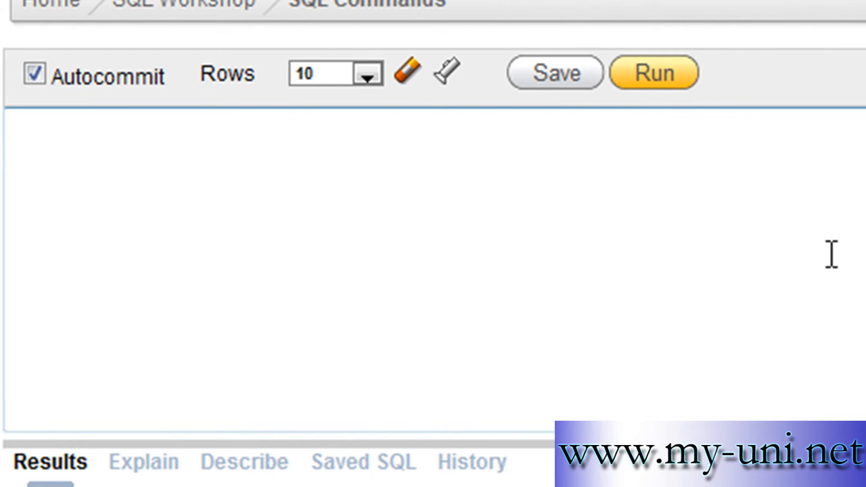
Run 'select sum(sal), sum(comm), sum(sal+comm) from emp' giving 29025, 2200 and 7800
type("select")
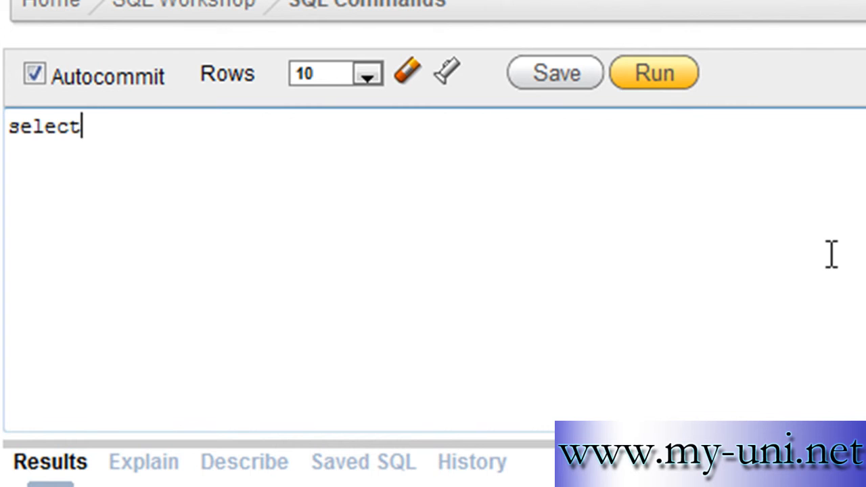
type("sum(sal")
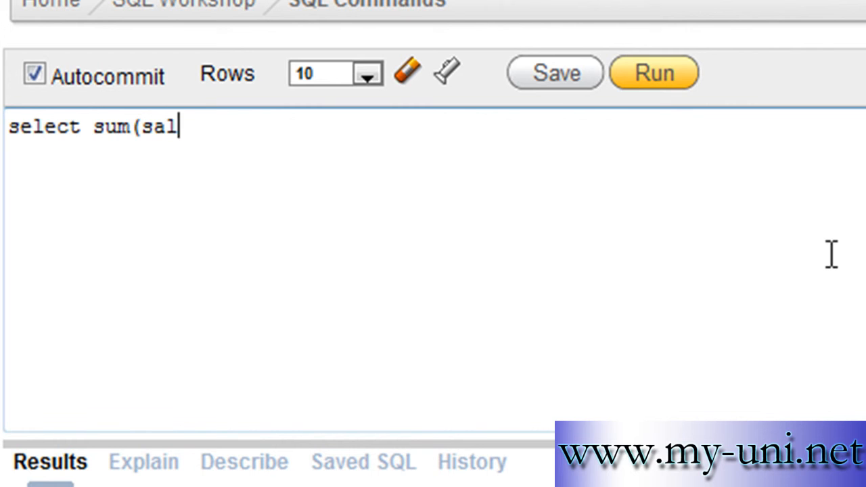
type("), sum")
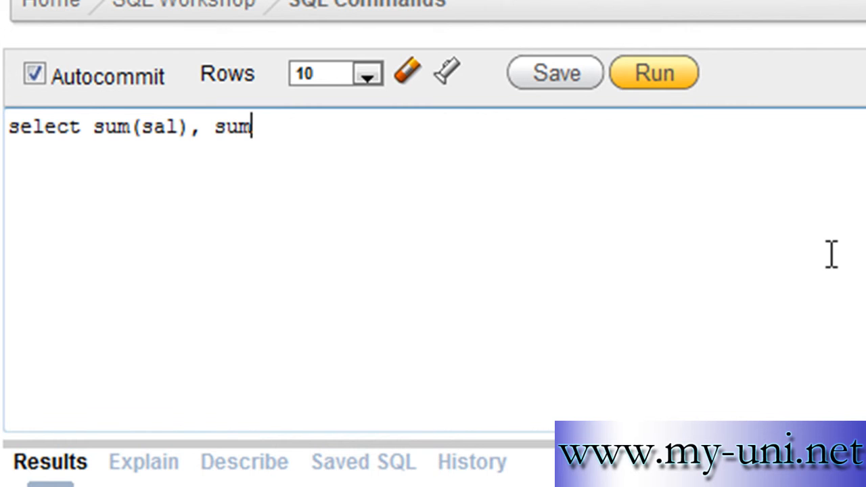
type("(comm")
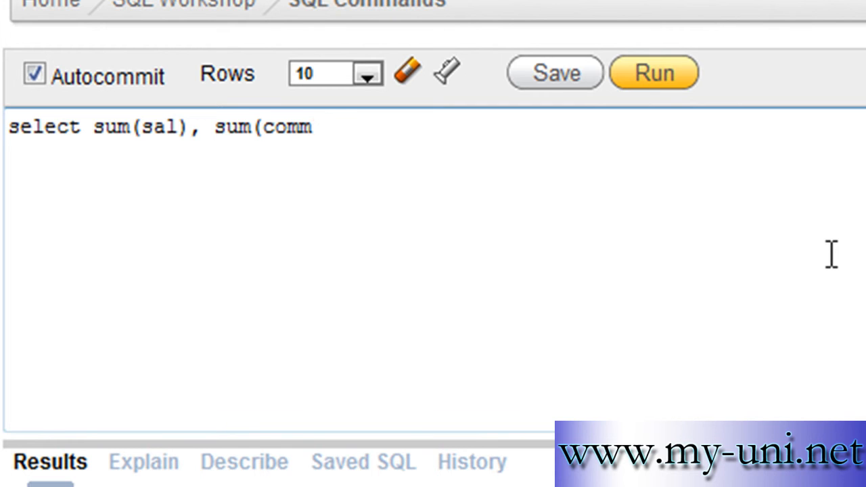
type("), su")
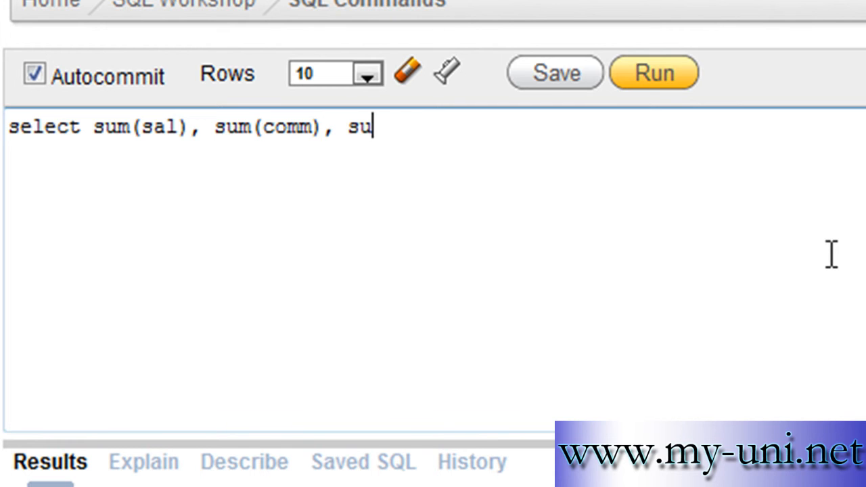
type("m(sal")
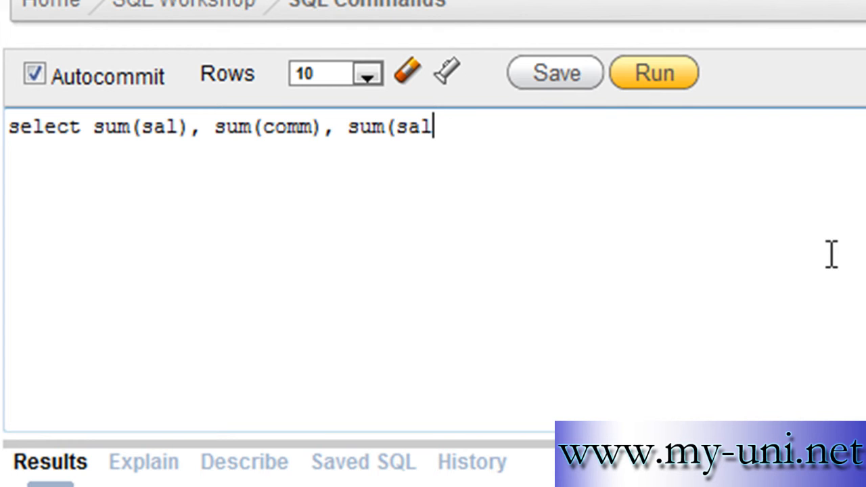
type("+c")
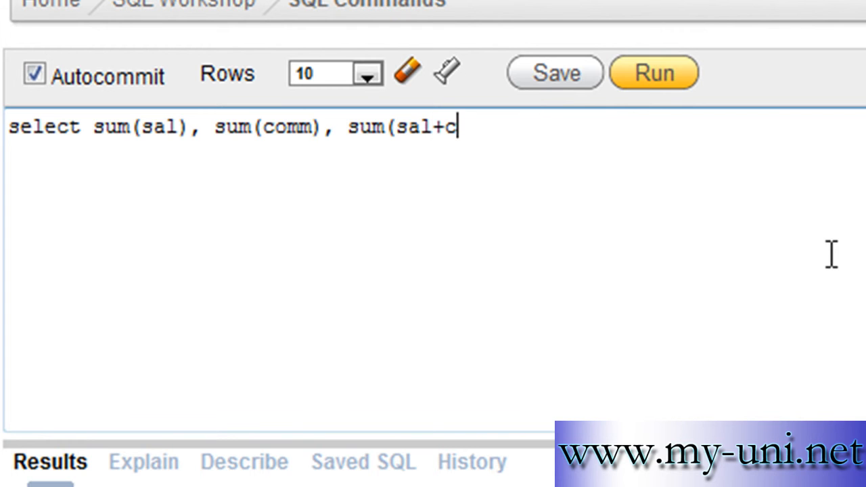
type("omm) from")
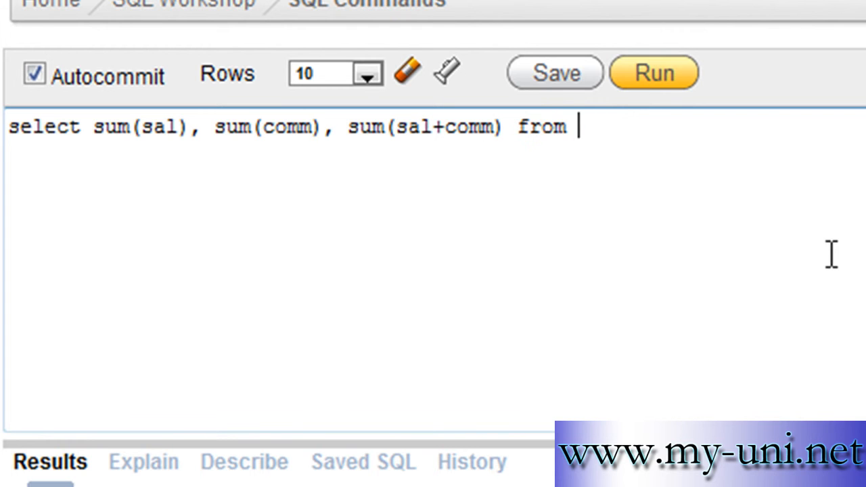
type("emp")
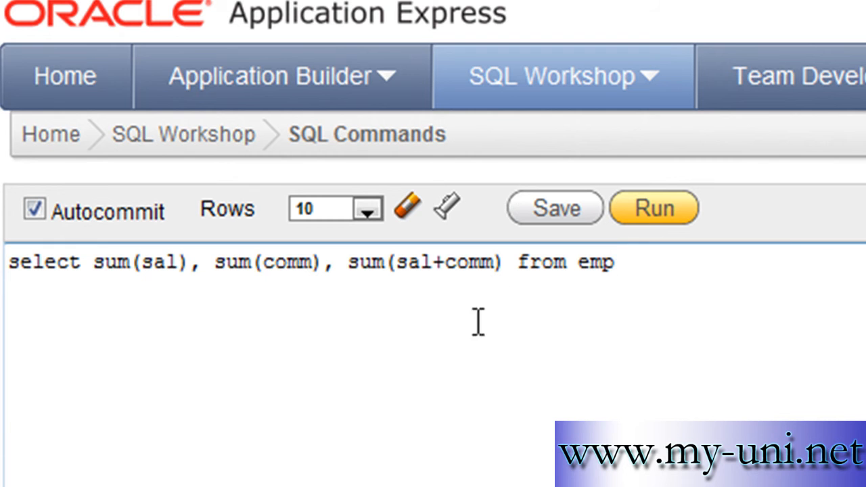
mouse_move(696, 250)
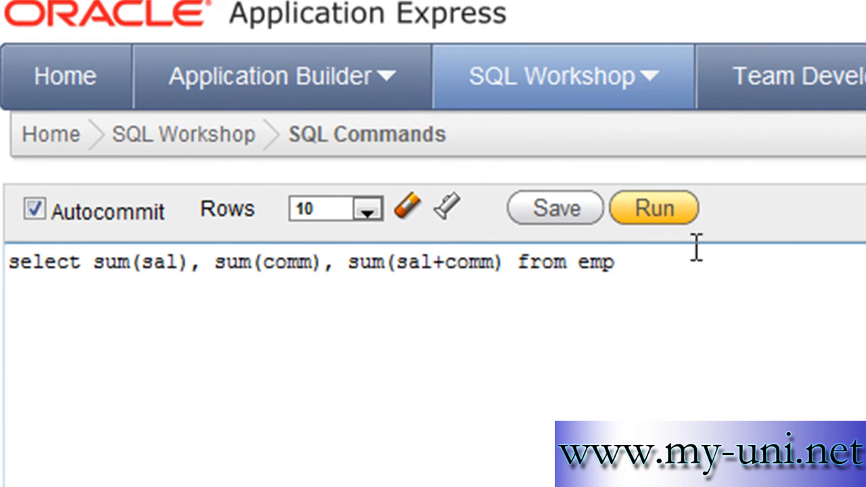
left_click(652, 209)
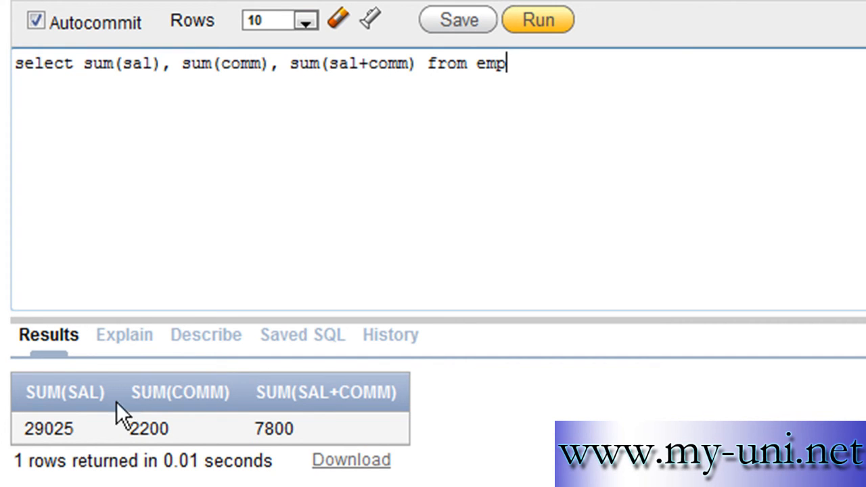
mouse_move(27, 443)
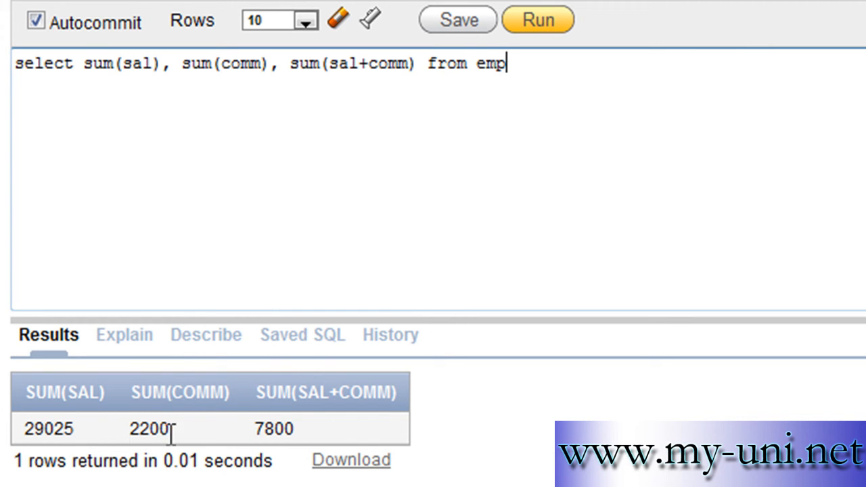
mouse_move(190, 457)
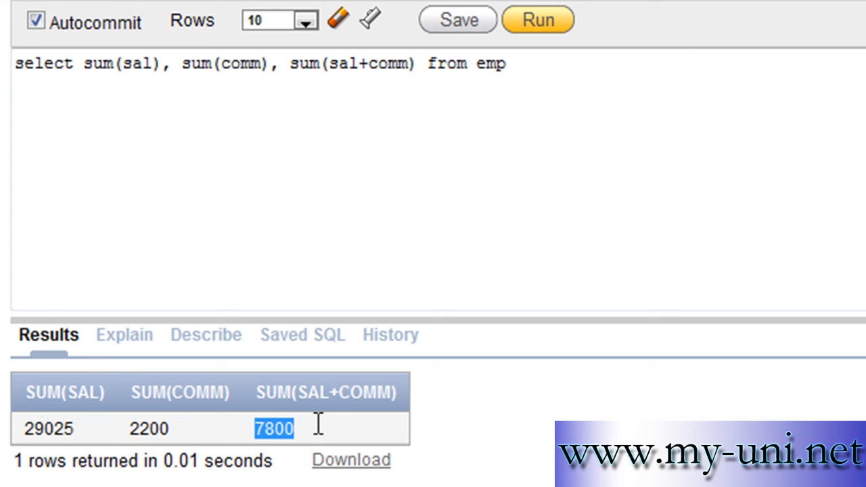
mouse_move(307, 434)
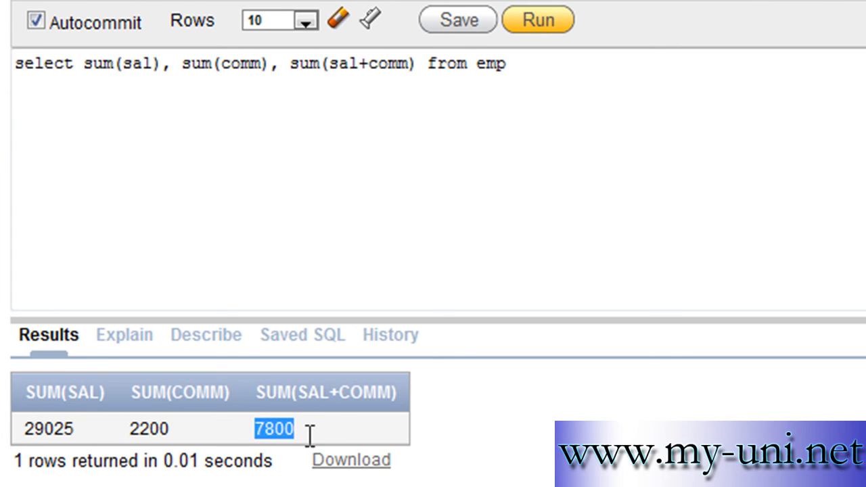
scroll("up", 3)
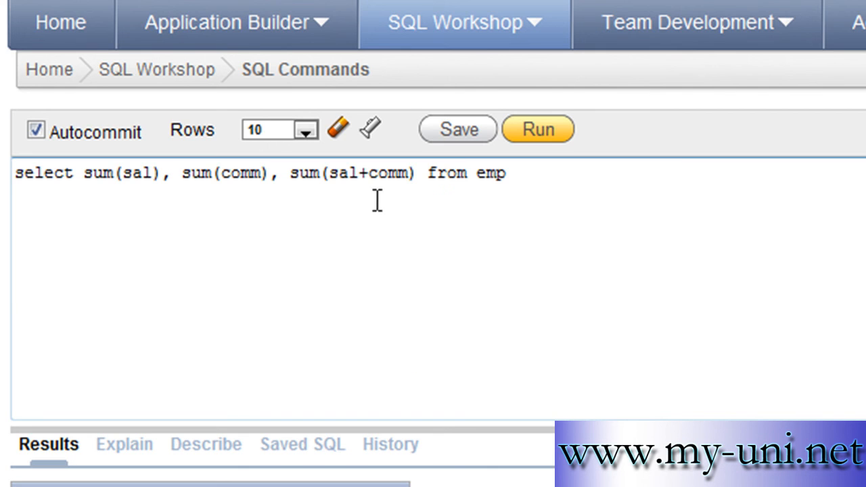
mouse_move(636, 211)
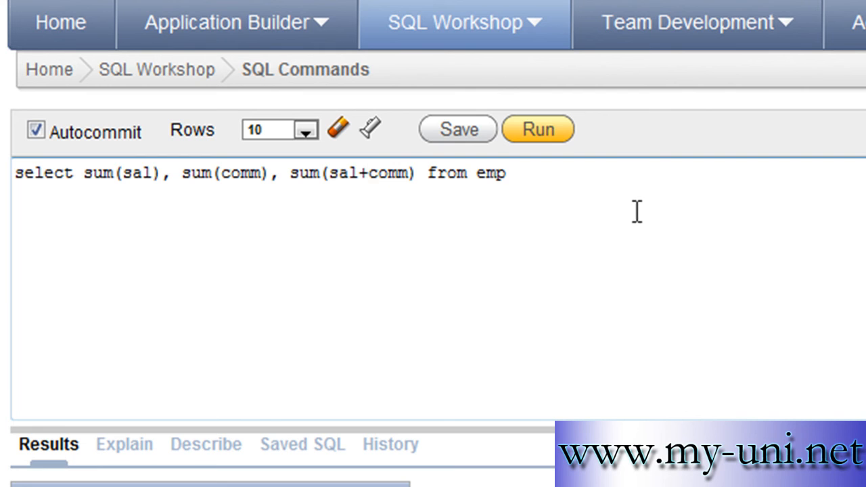
Change the third sum to sum(sal+nvl(comm,0)) and rerun, giving 29025, 2200 and 31225
type("nv")
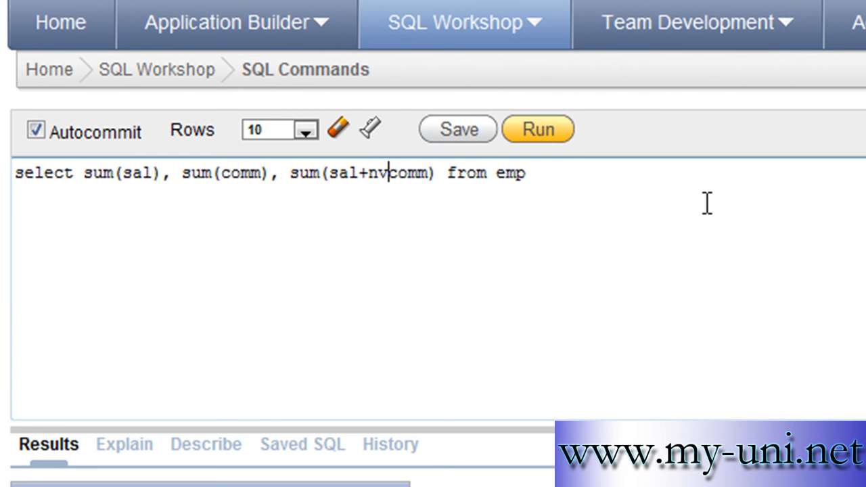
type("l(")
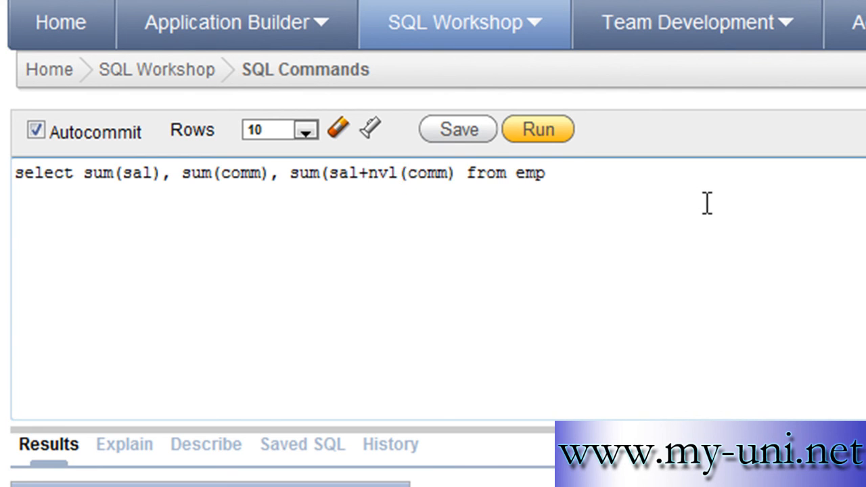
mouse_move(683, 203)
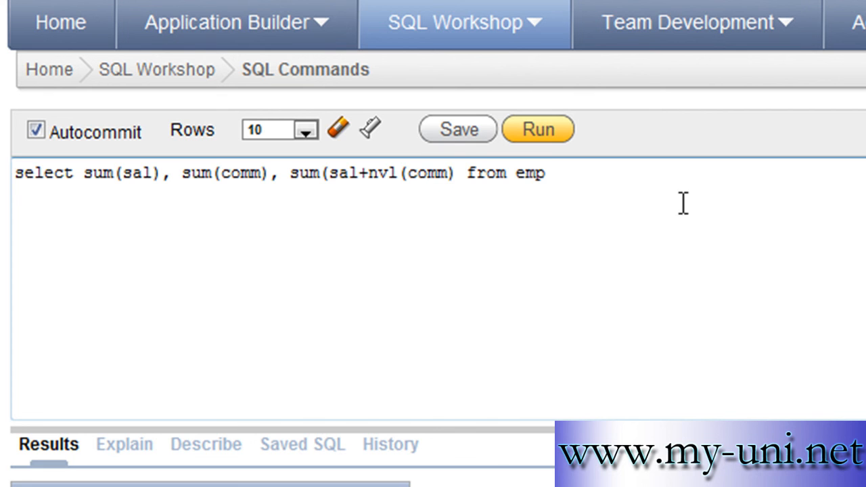
mouse_move(614, 195)
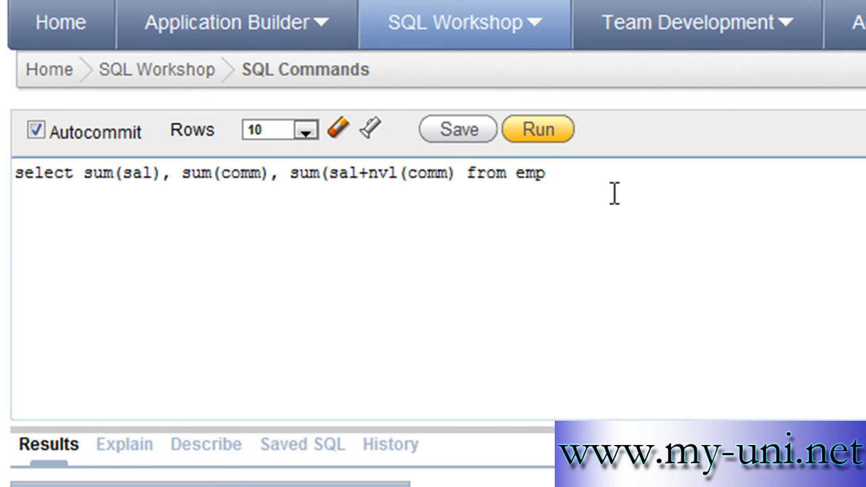
type(",")
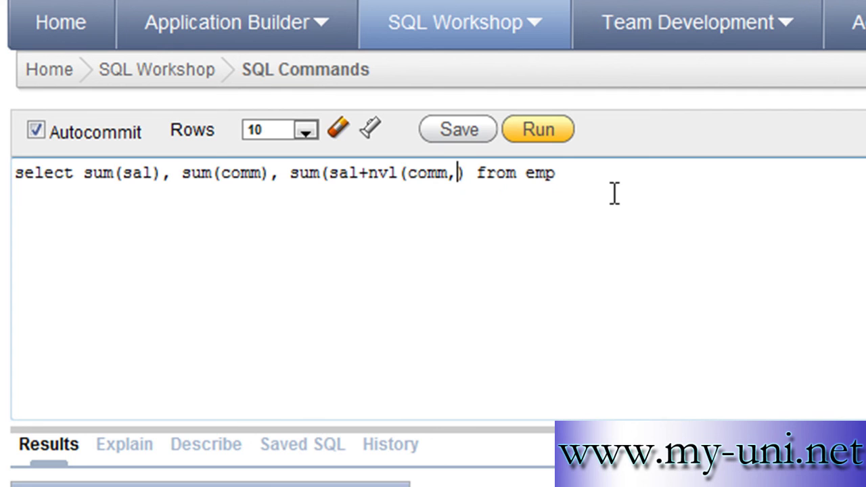
type("0")
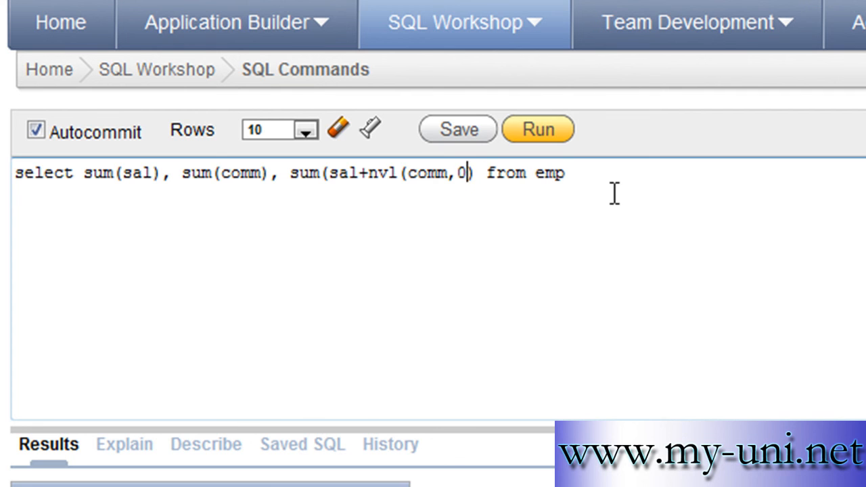
type(")")
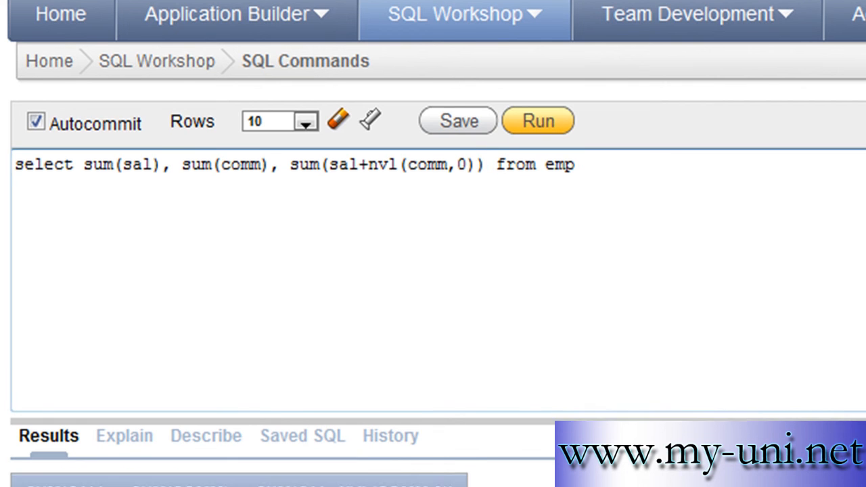
left_click(537, 121)
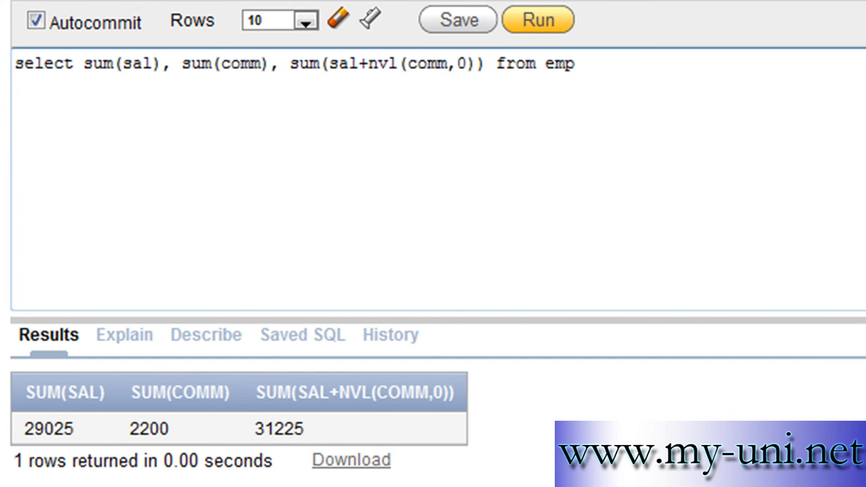